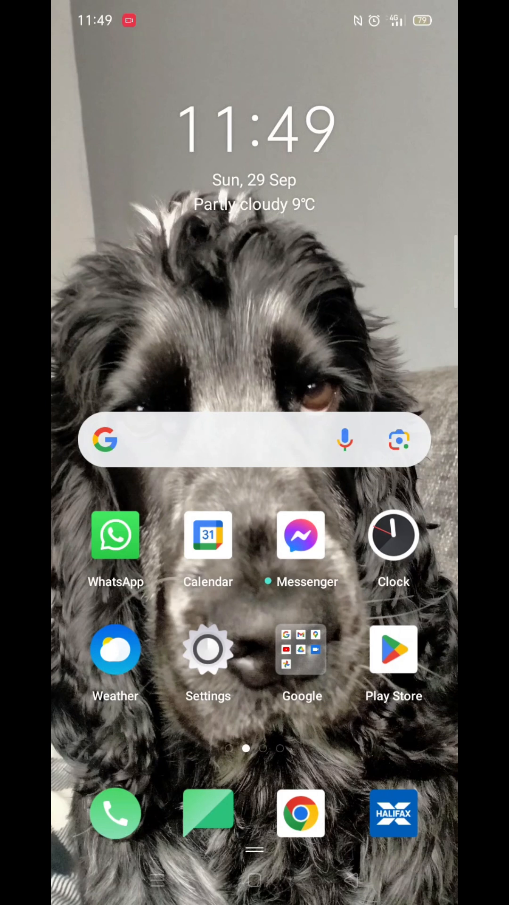
Step: Launch Google Play Store from the home screen icon
click(393, 649)
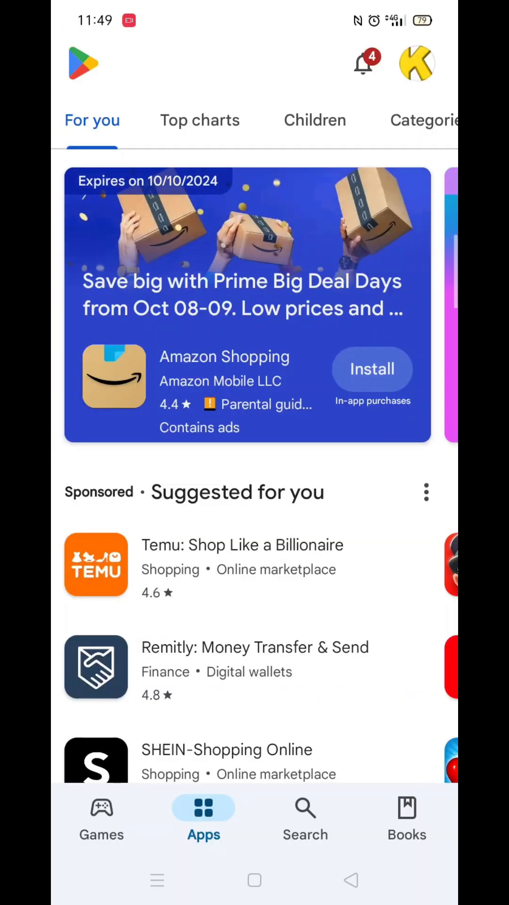
Step: Search the Play Store for 'micro' to list Microsoft app suggestions
click(305, 817)
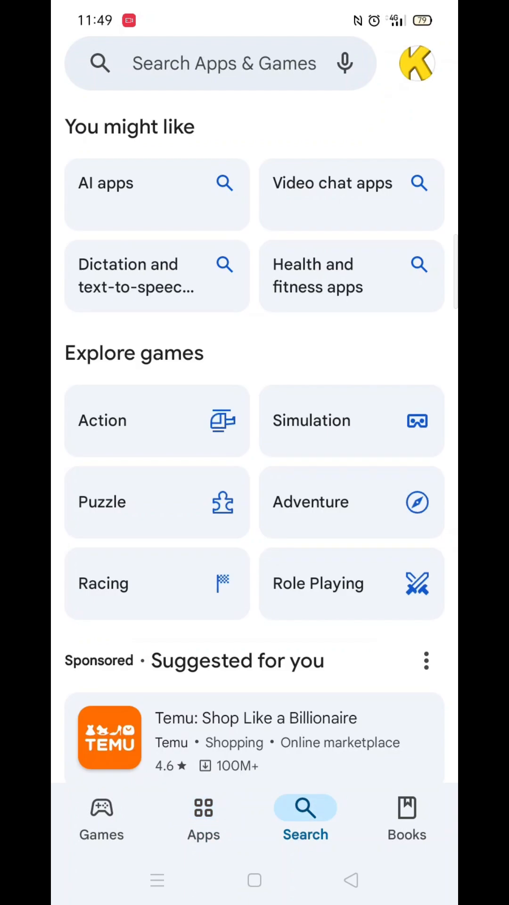
click(224, 63)
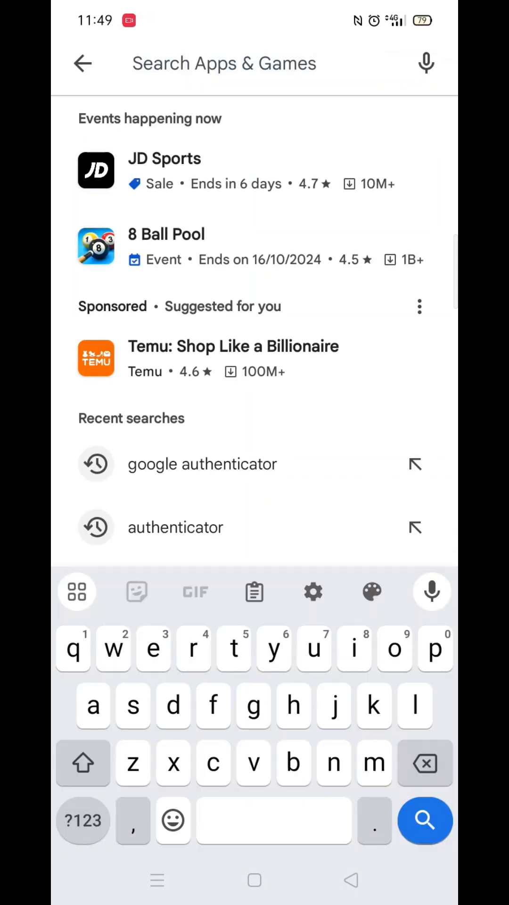
text(micro)
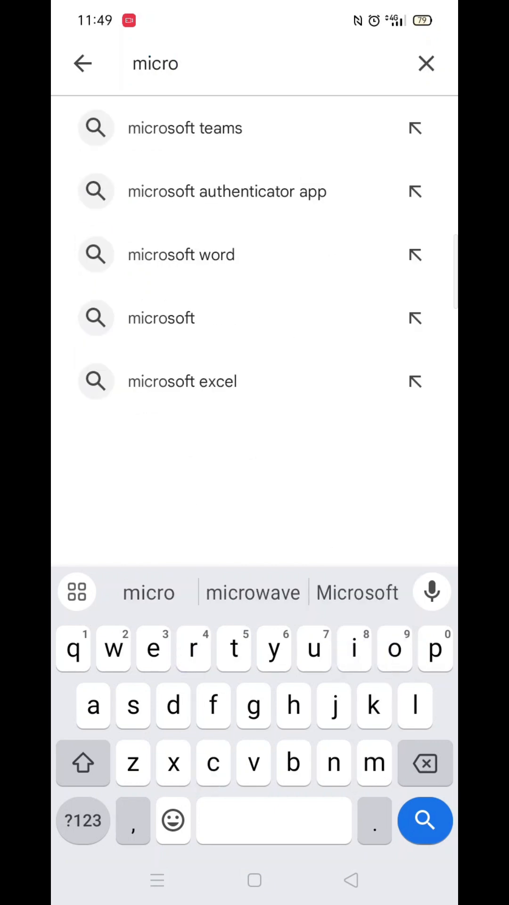
Step: Open the Microsoft Authenticator suggestion and view all its reviews
click(227, 192)
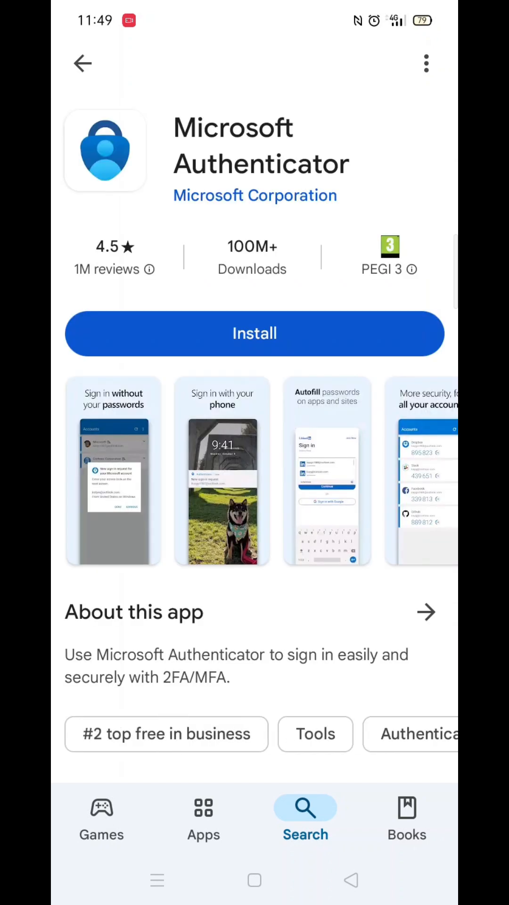
scroll(down, 3)
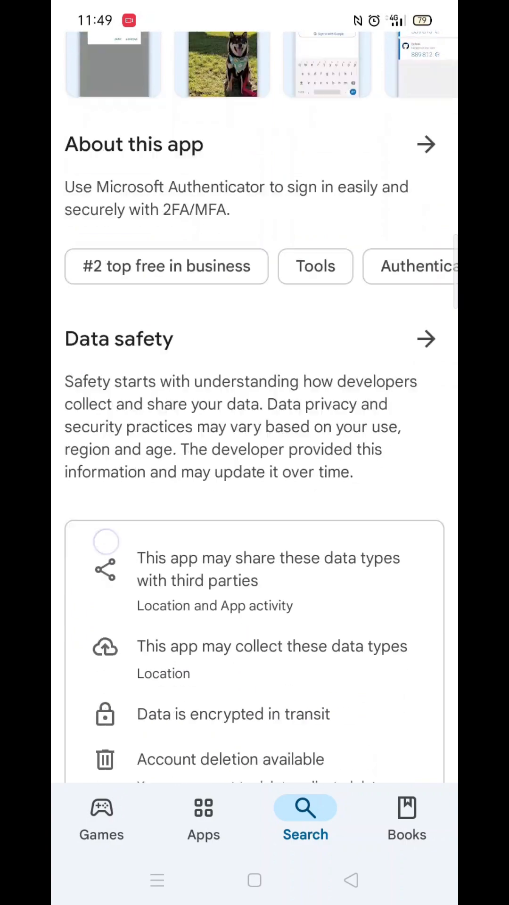
scroll(down, 3)
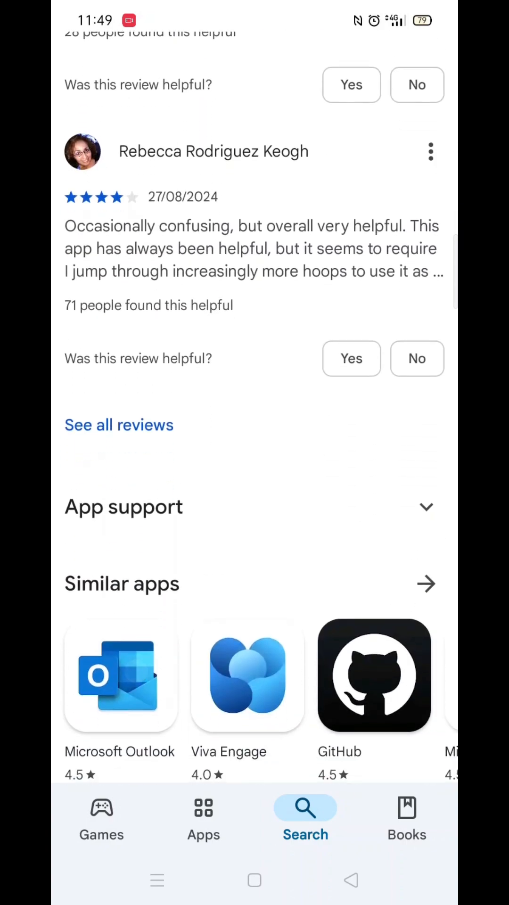
click(119, 424)
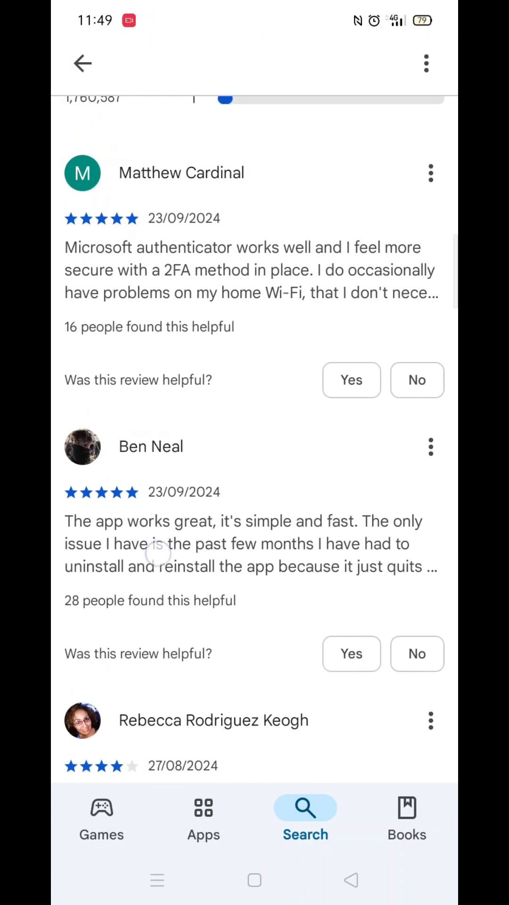
scroll(down, 3)
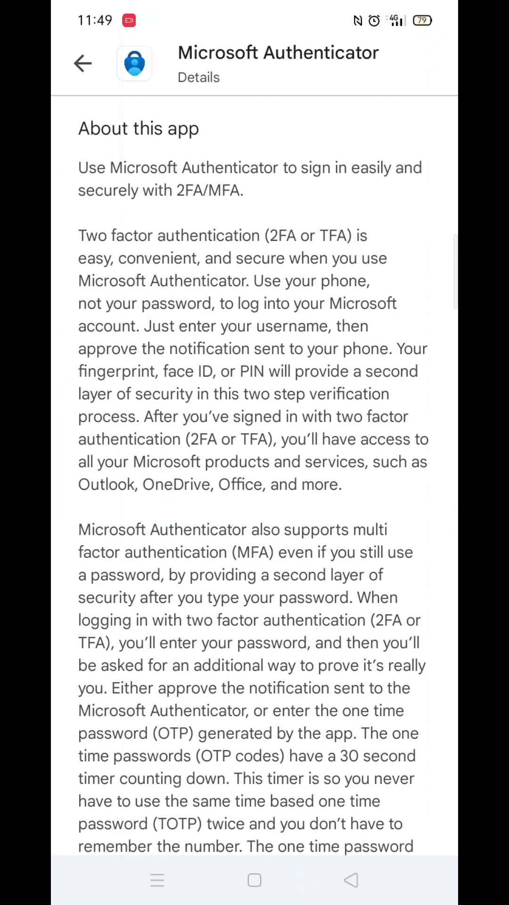
scroll(down, 3)
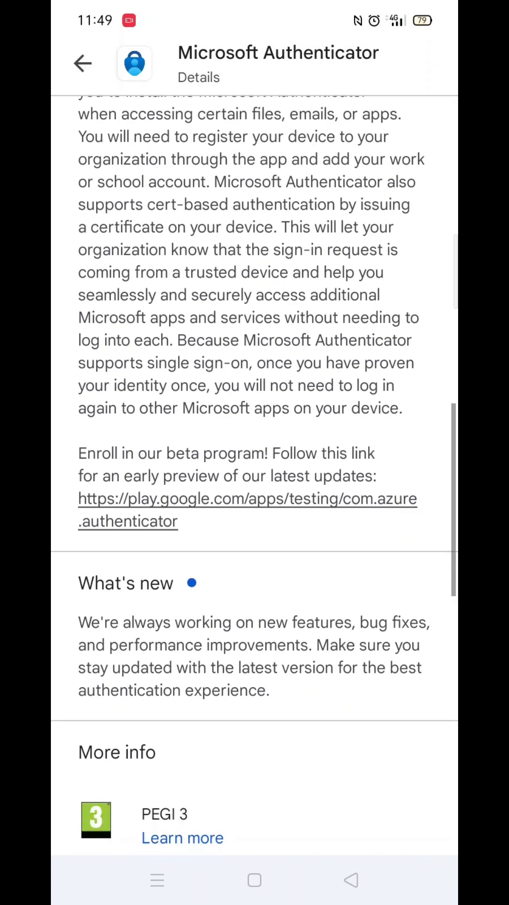
scroll(down, 3)
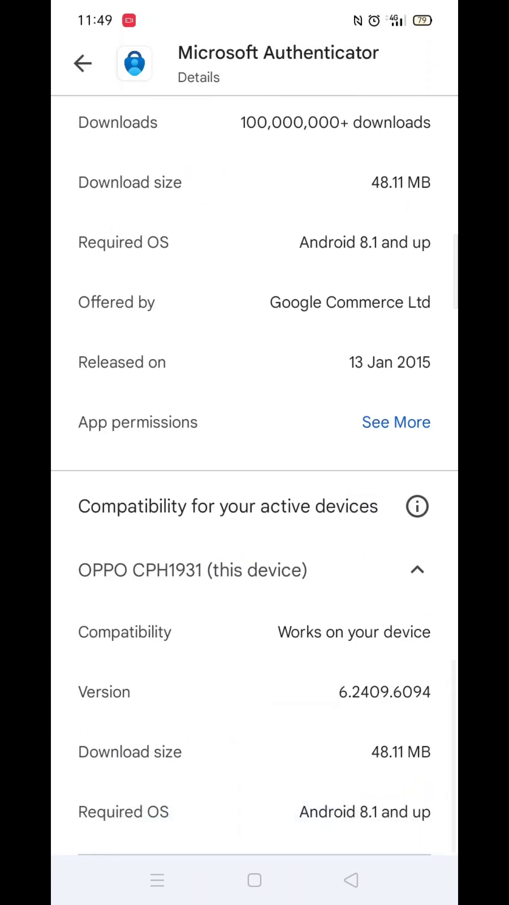
click(416, 506)
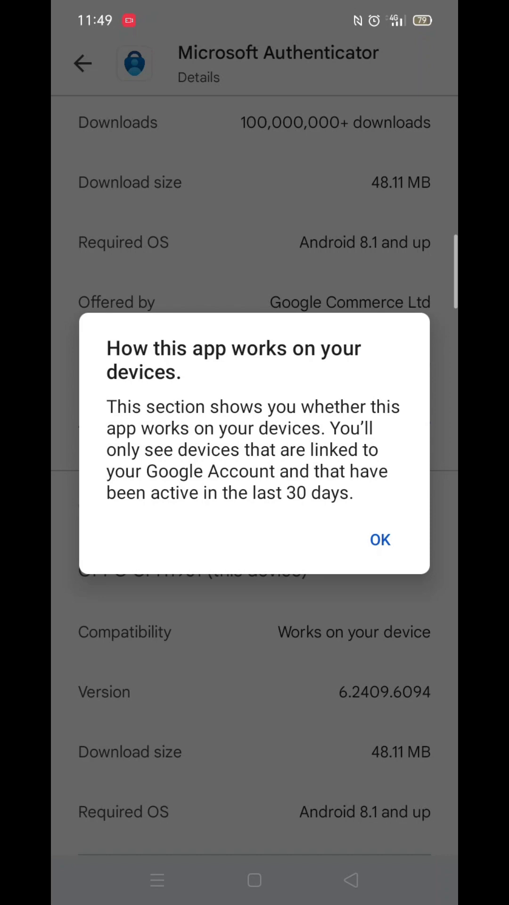
Step: Dismiss the compatibility dialog and install Microsoft Authenticator
click(379, 539)
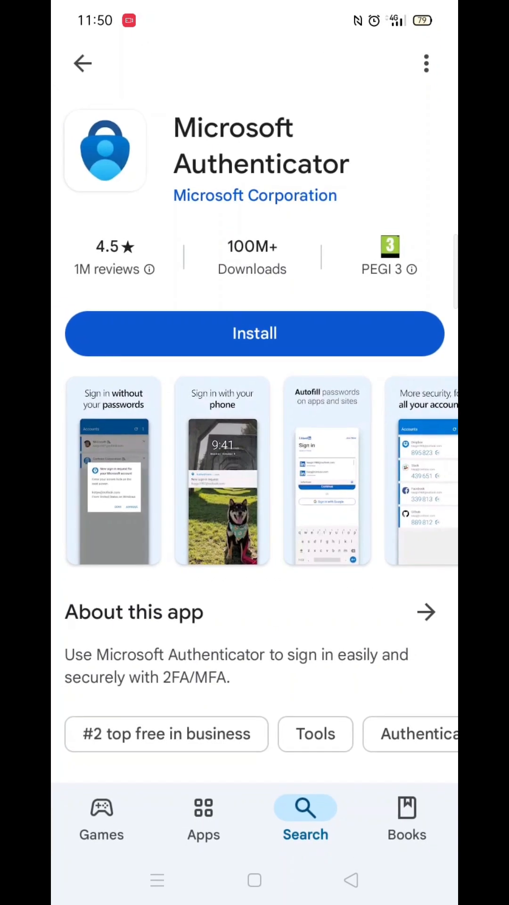
click(254, 333)
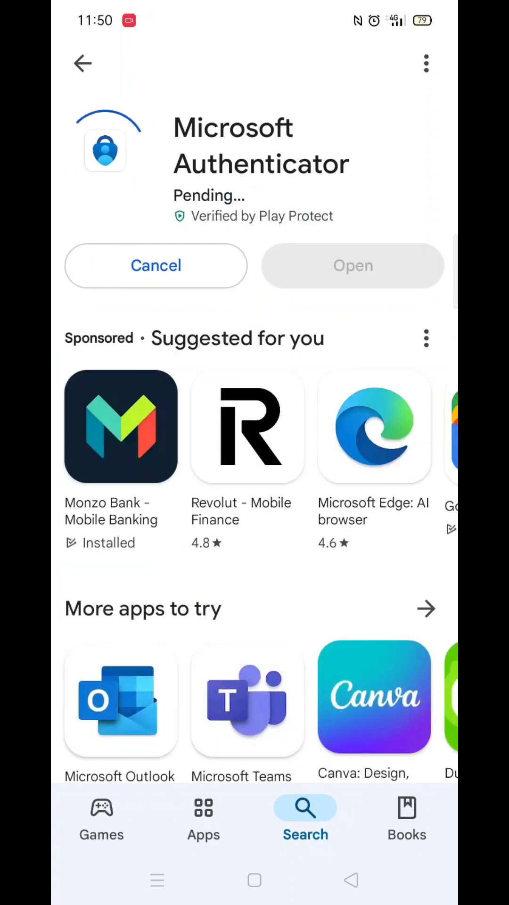